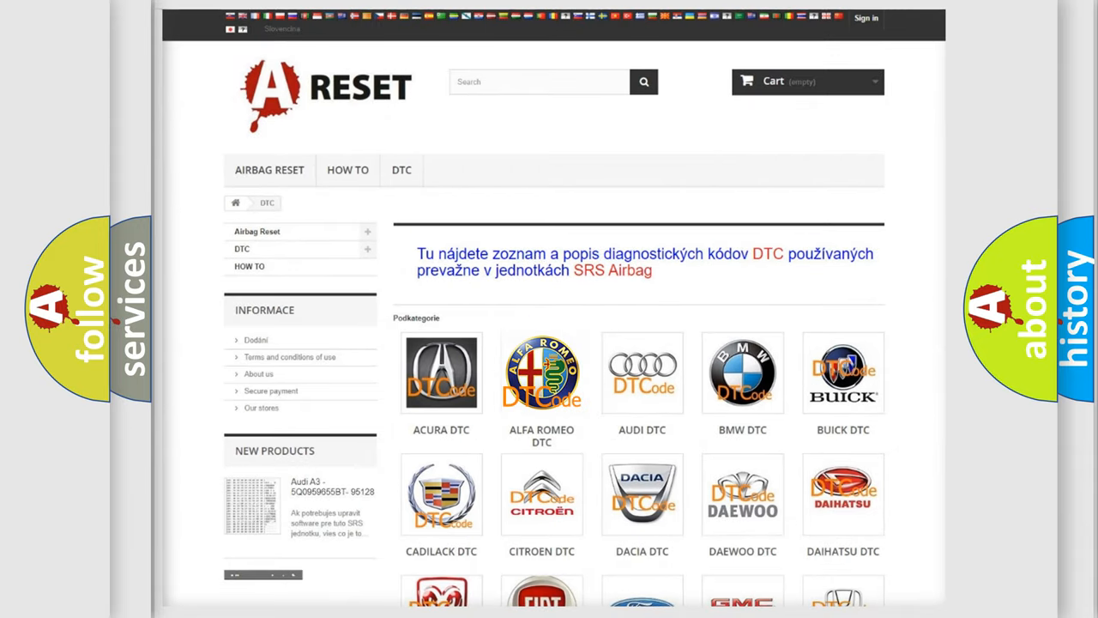
# - Open the Alfa Romeo DTC code list from the brand tiles and review its subcategories
pyautogui.click(542, 372)
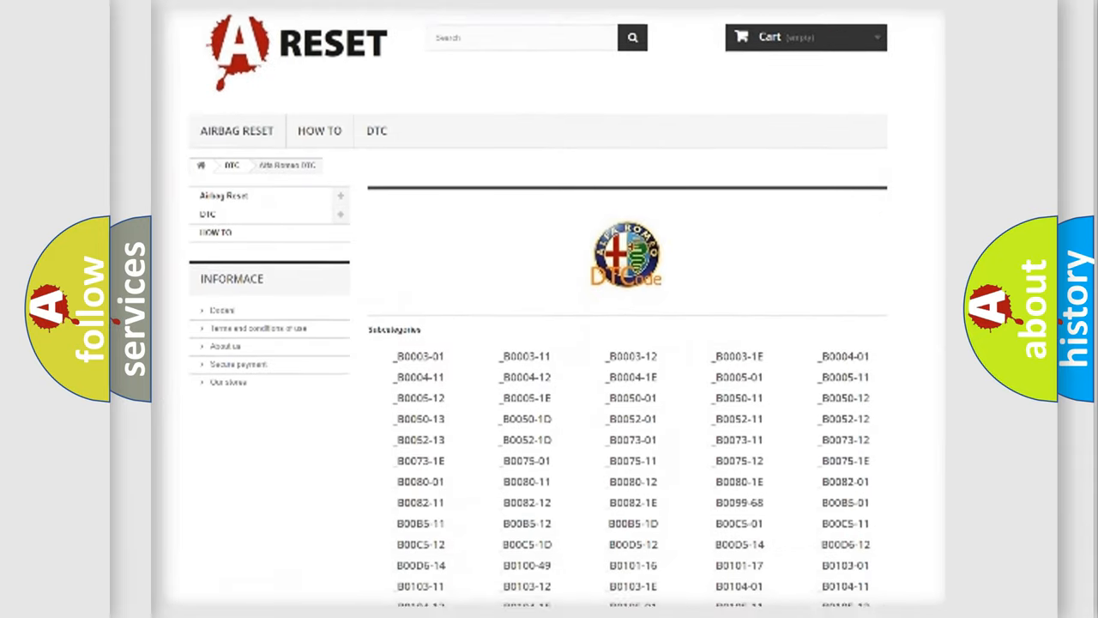
pyautogui.scroll(-3)
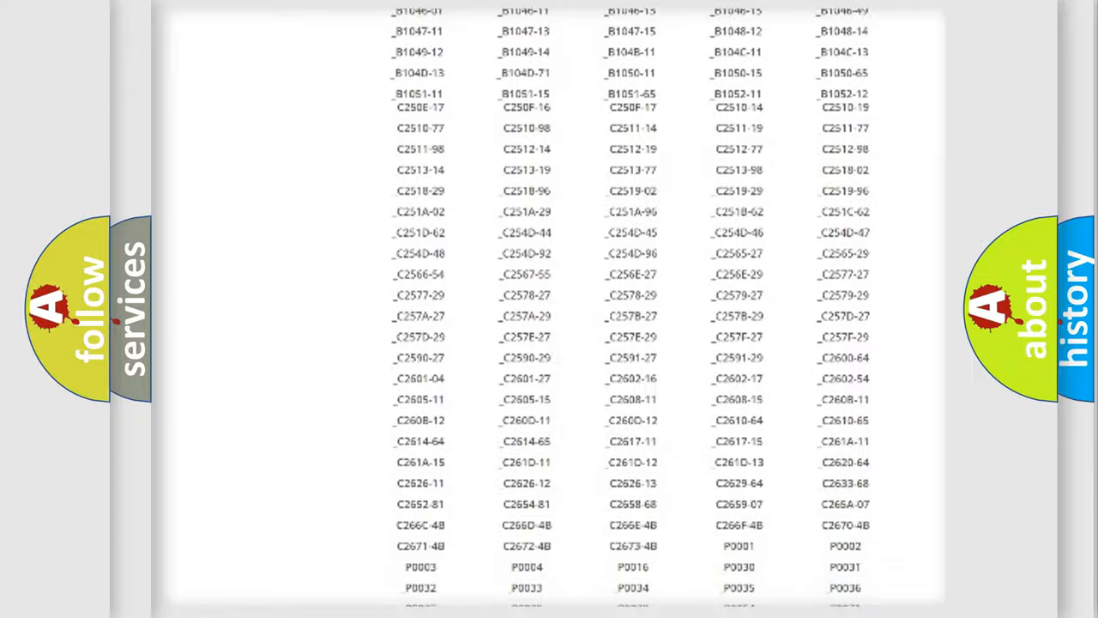
pyautogui.scroll(3)
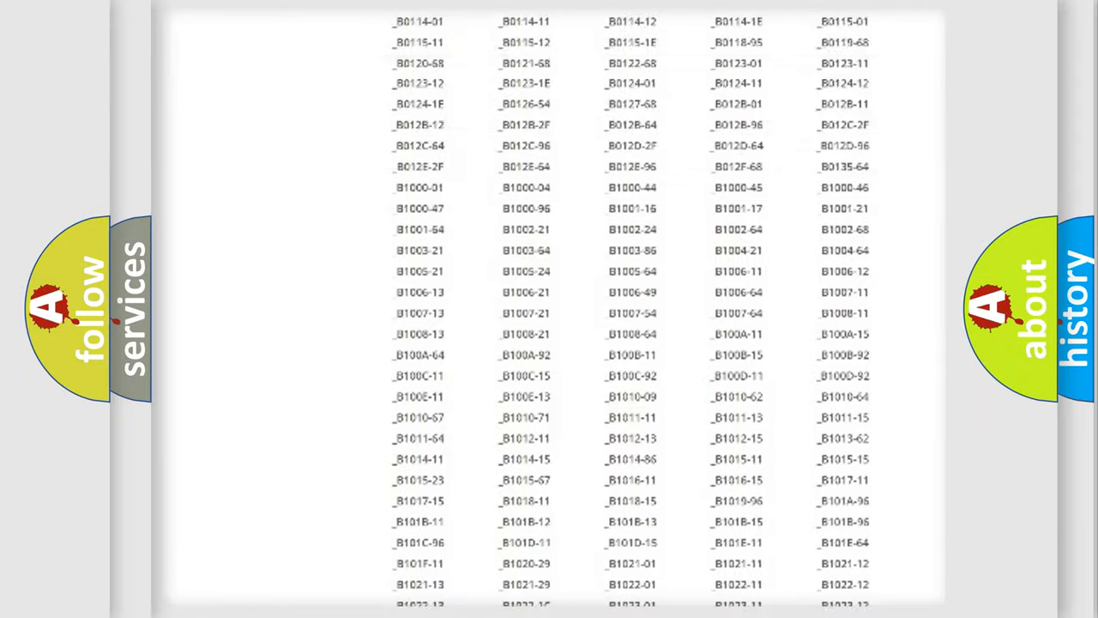
pyautogui.scroll(3)
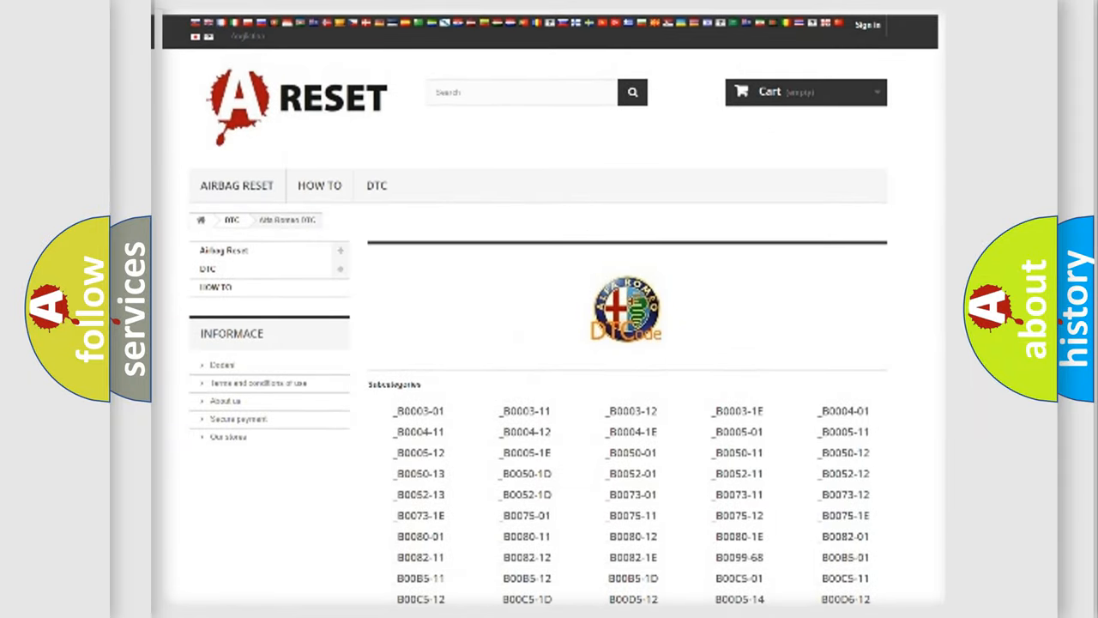